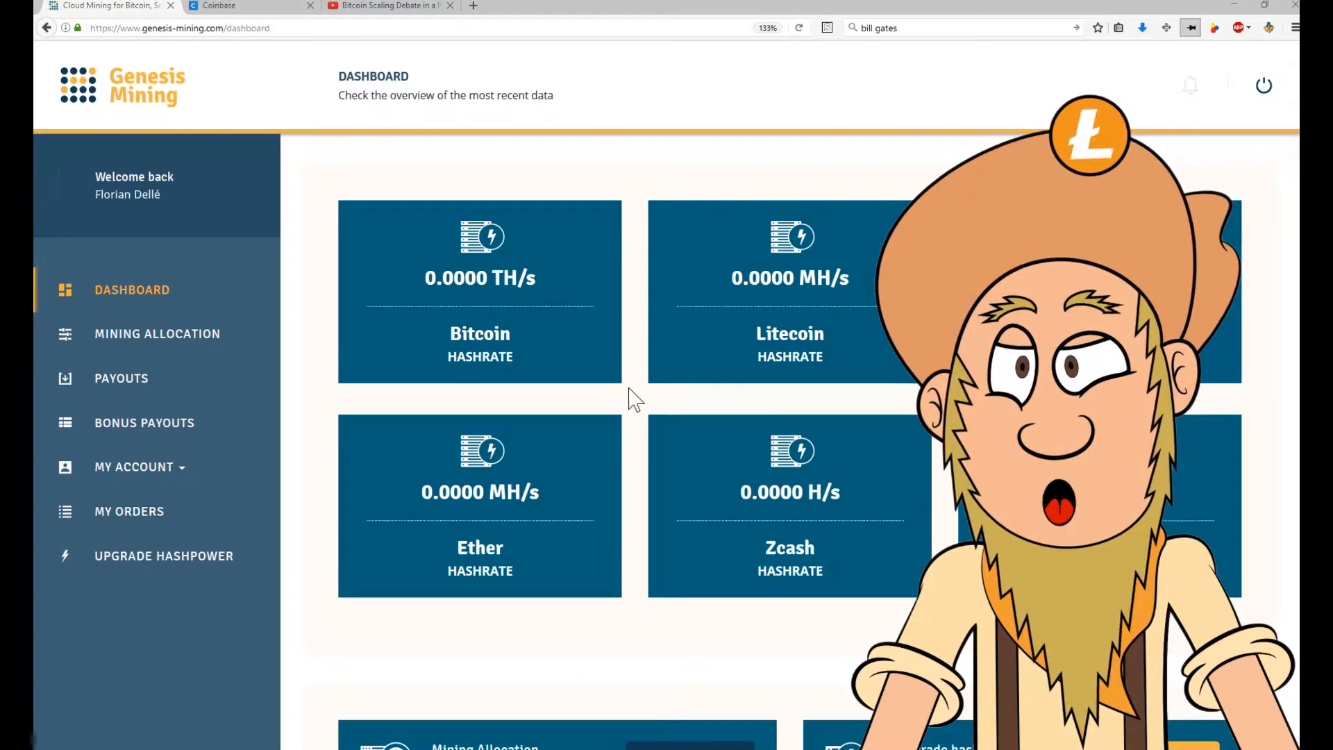
{"action": "mouse_move", "coordinate": [600, 600]}
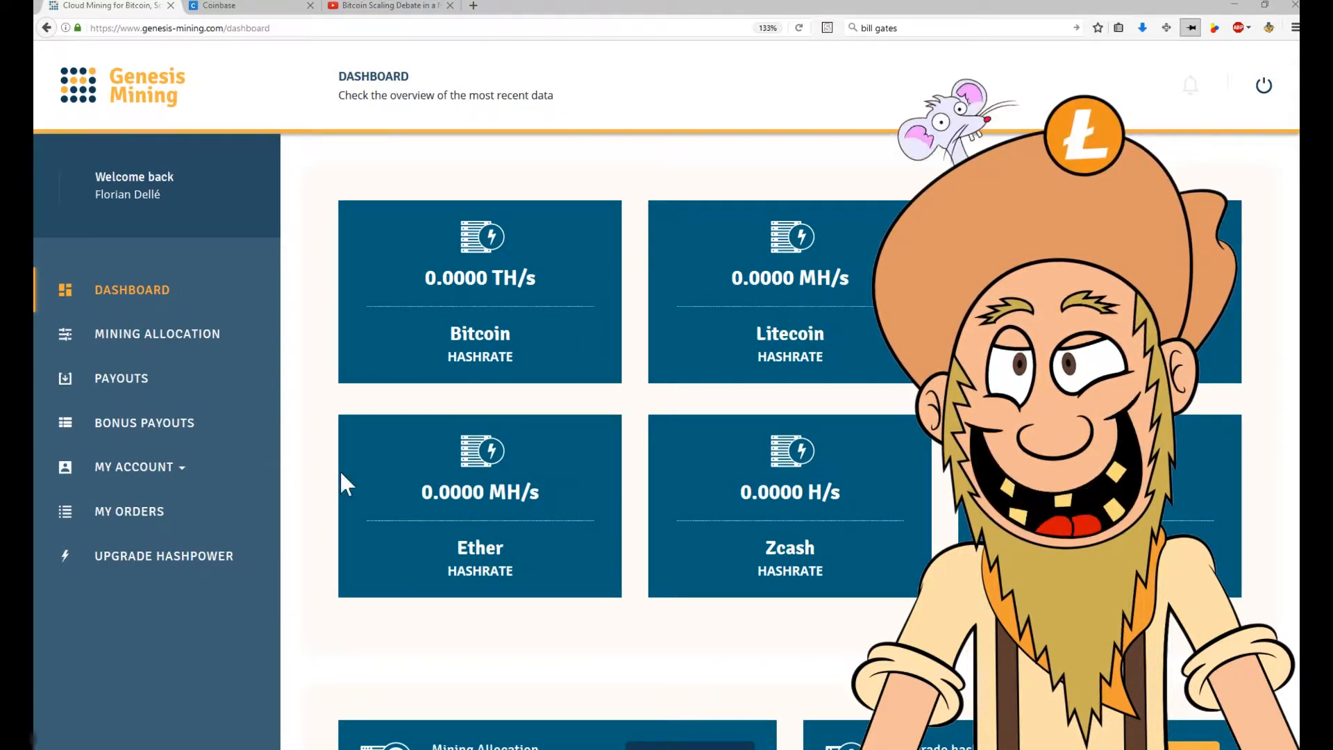
Step: Go to Upgrade Hashpower and set 2 Years Ether Mining to 1 MH/s, reaching the order summary
{"action": "left_click", "coordinate": [164, 556]}
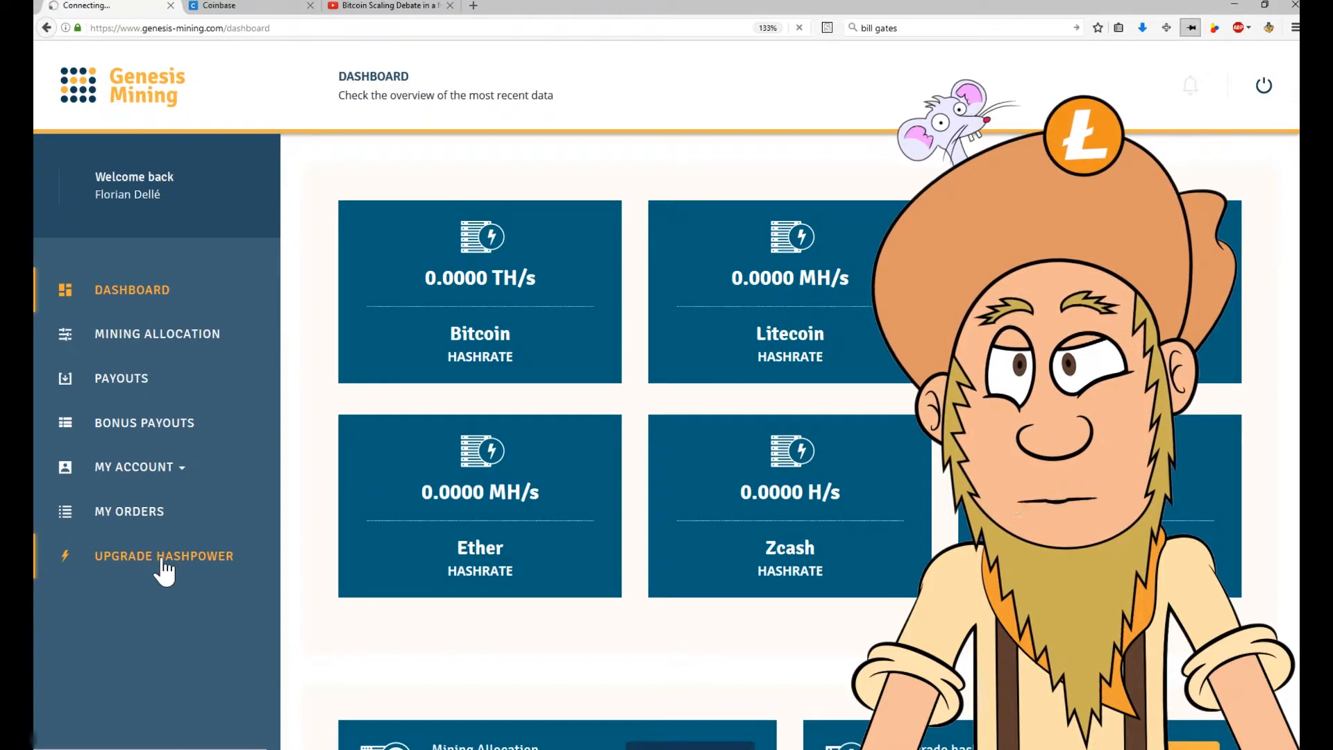
{"action": "left_click", "coordinate": [163, 556]}
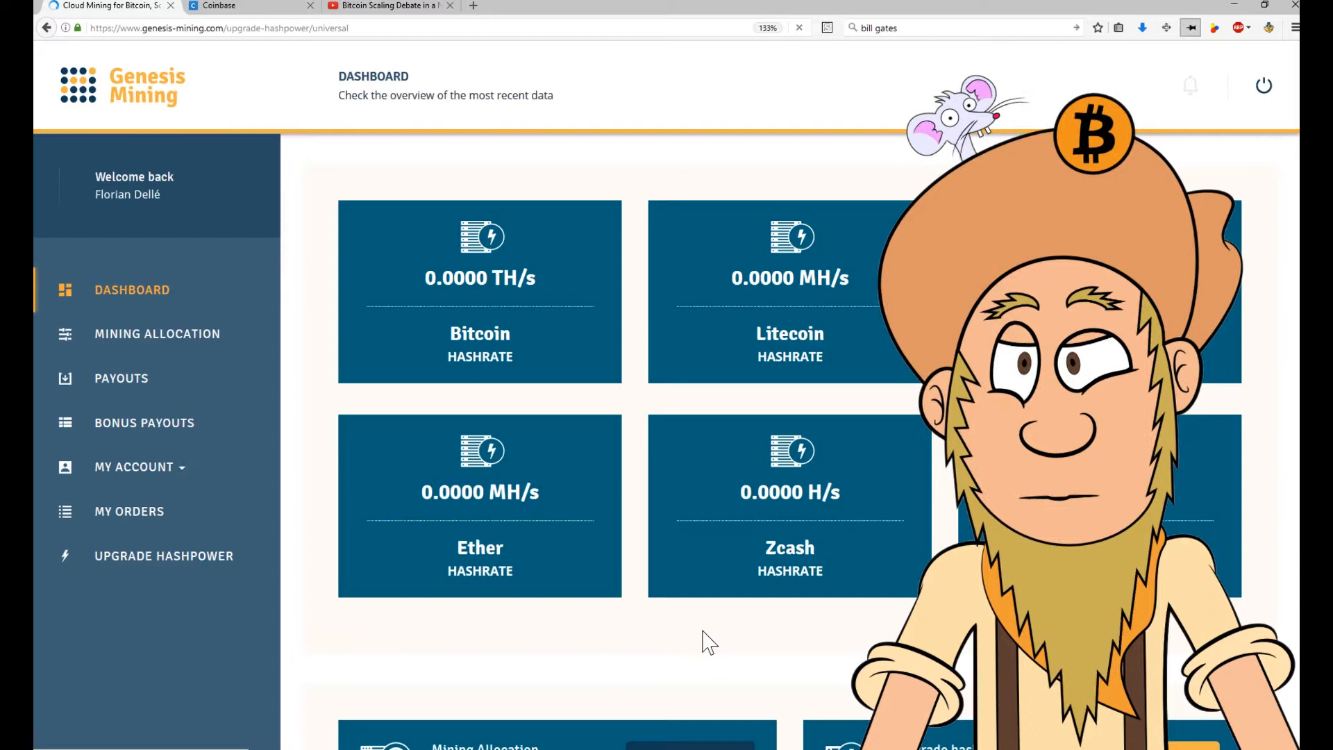
{"action": "left_click", "coordinate": [164, 555]}
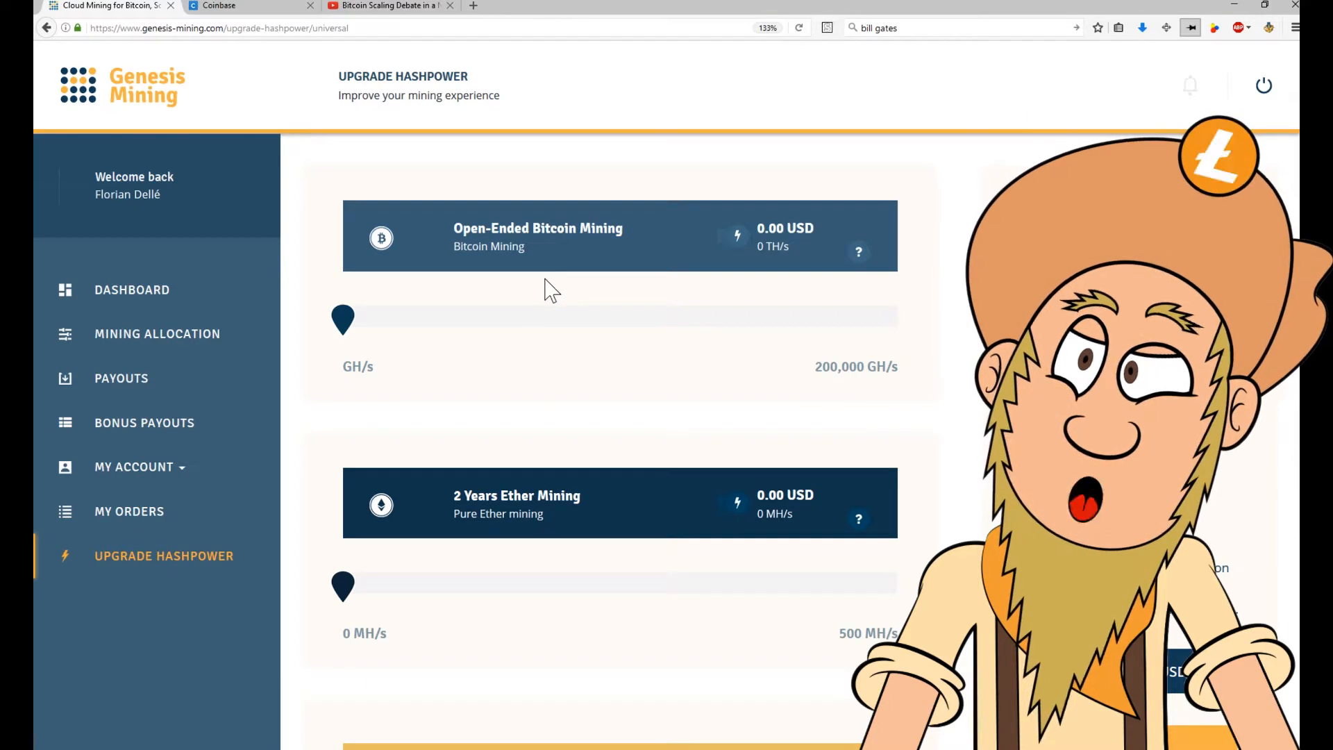
{"action": "mouse_move", "coordinate": [552, 263]}
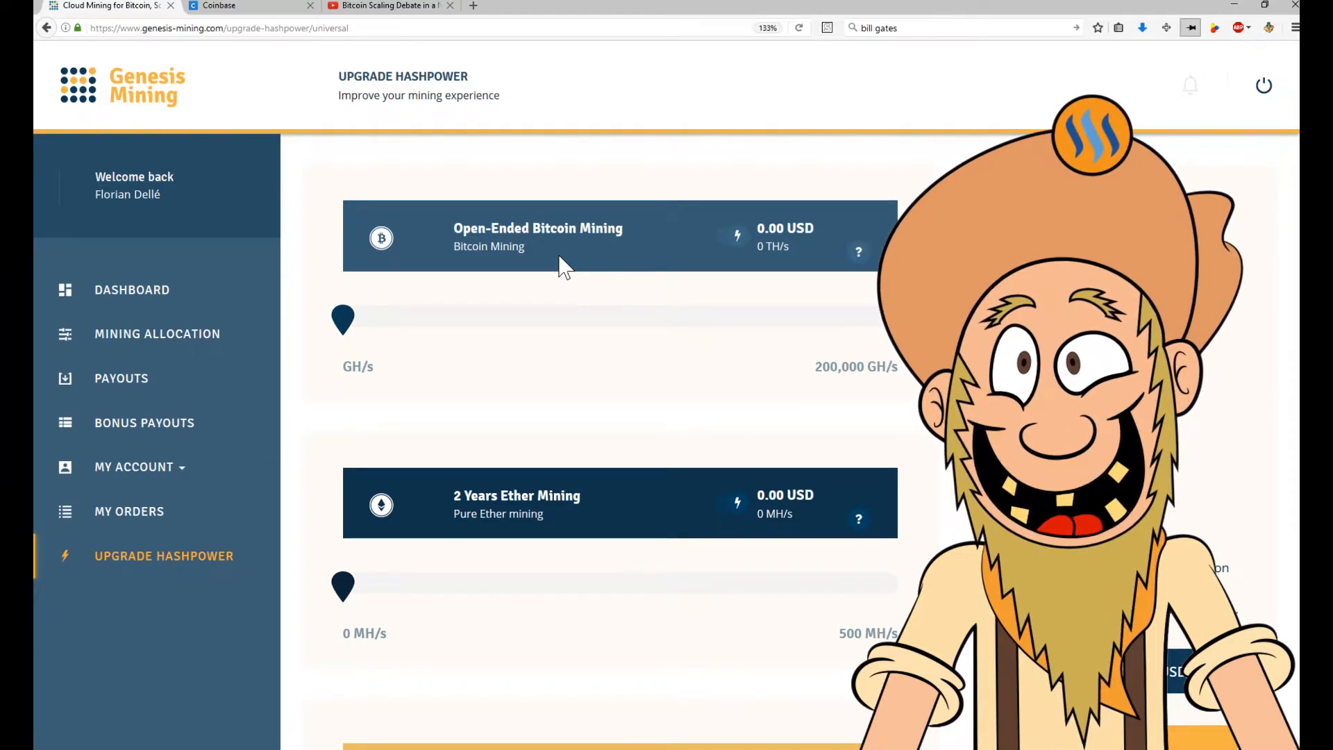
{"action": "mouse_move", "coordinate": [581, 378]}
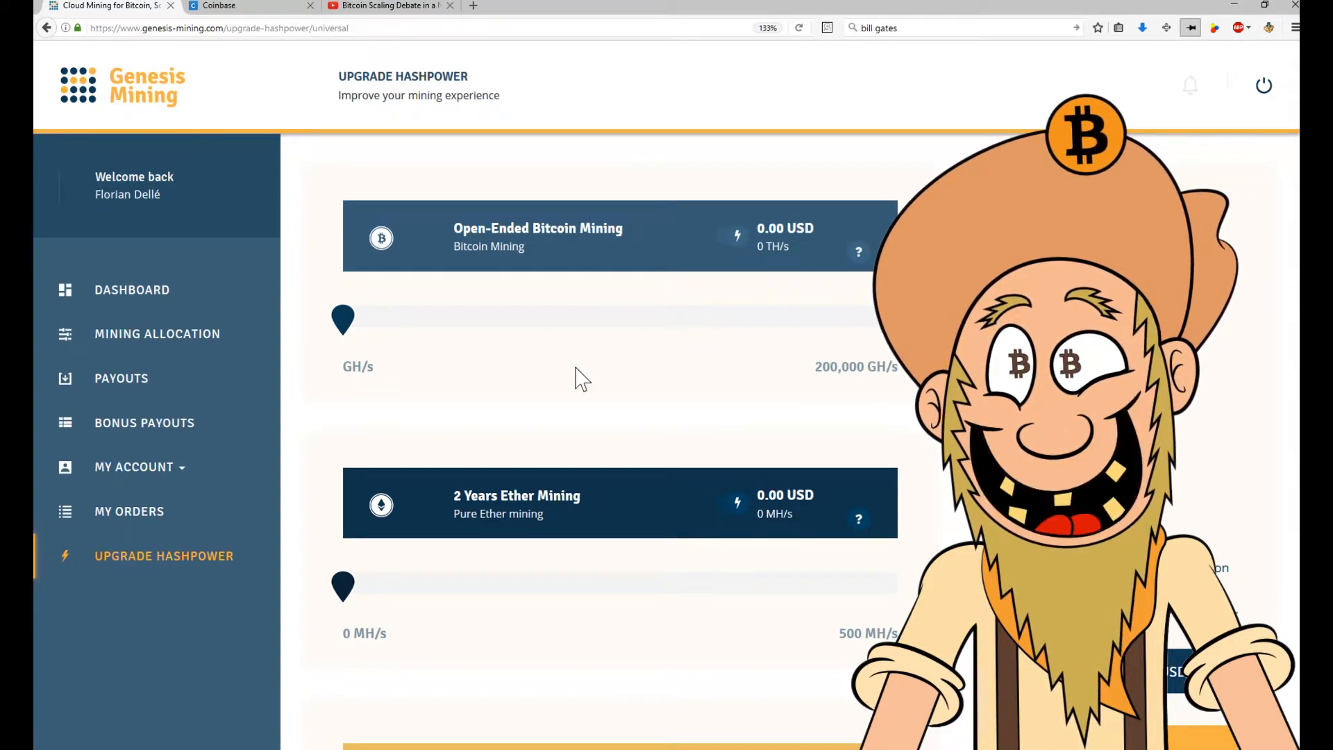
{"action": "mouse_move", "coordinate": [661, 353]}
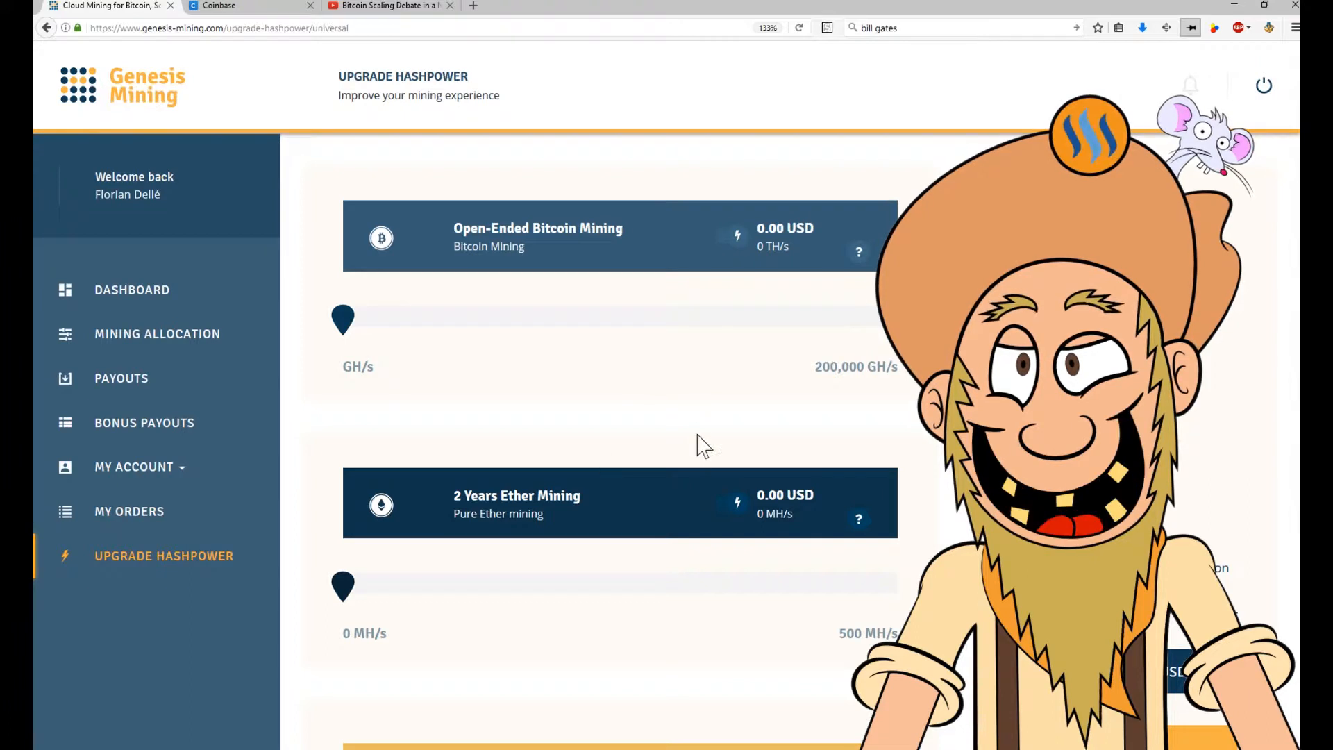
{"action": "mouse_move", "coordinate": [745, 425]}
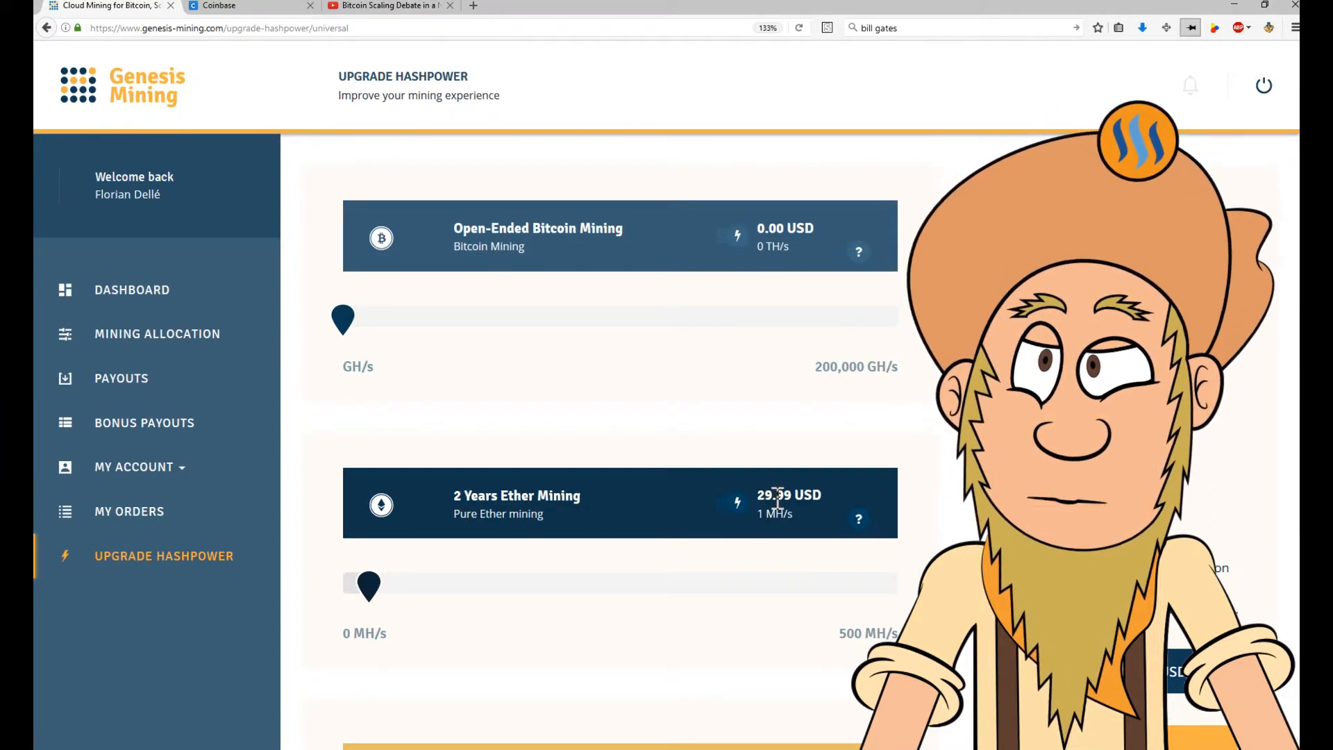
{"action": "scroll", "scroll_direction": "down", "scroll_amount": 3}
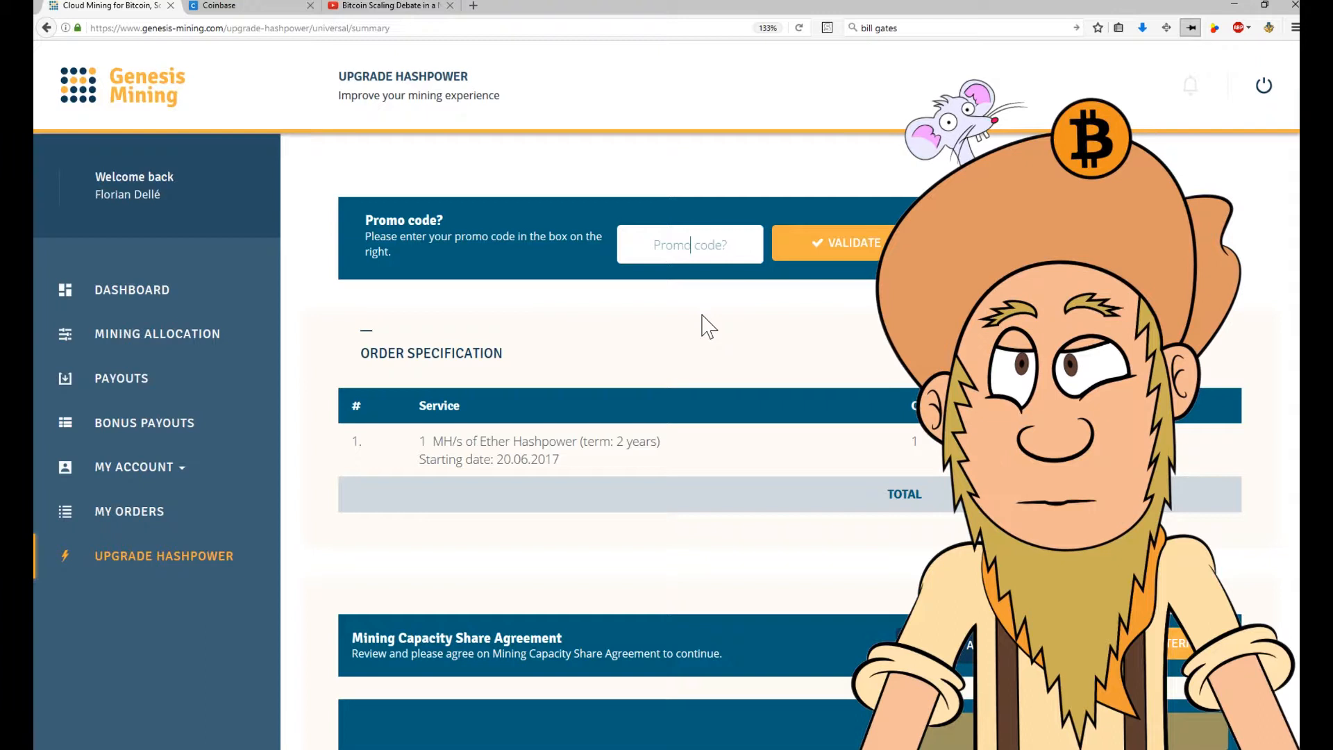
Step: Enter and validate the promo code, bringing the order total to BTC 0.011
{"action": "left_click", "coordinate": [850, 243]}
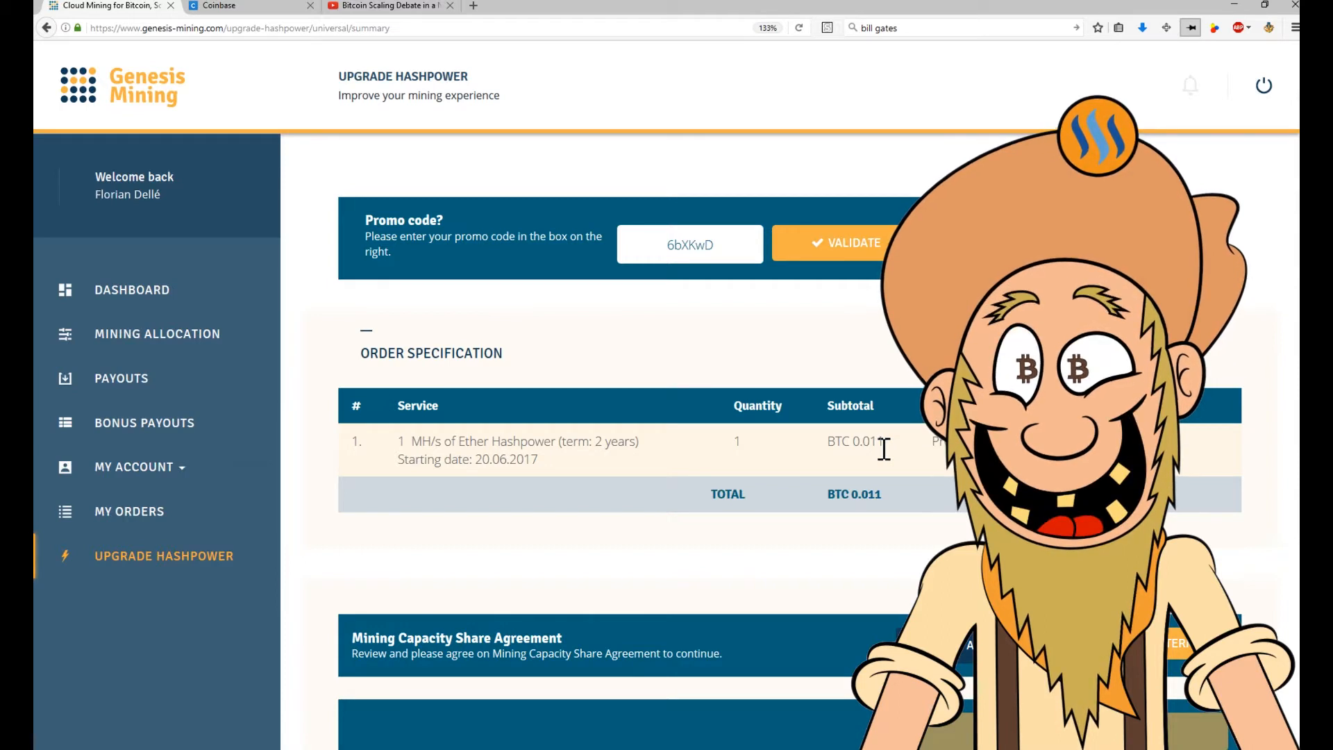
{"action": "scroll", "scroll_direction": "down", "scroll_amount": 3}
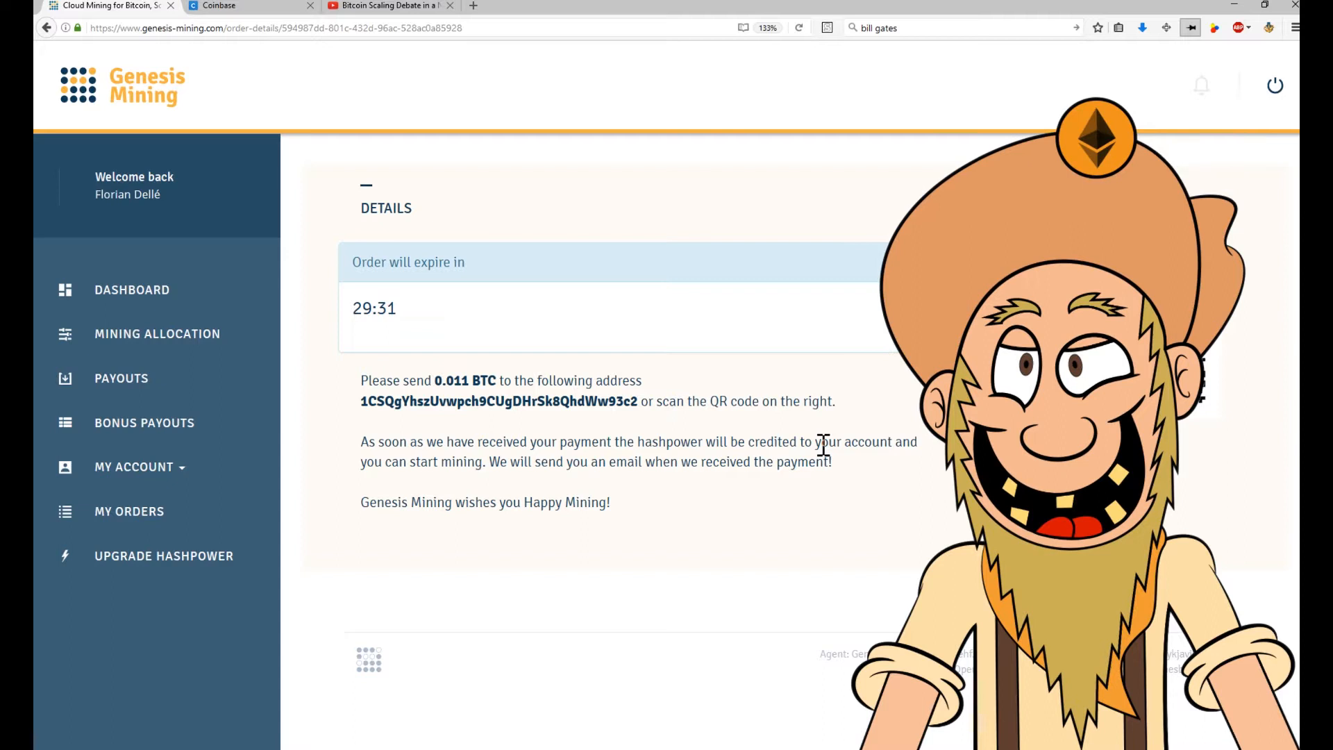
{"action": "mouse_move", "coordinate": [721, 544]}
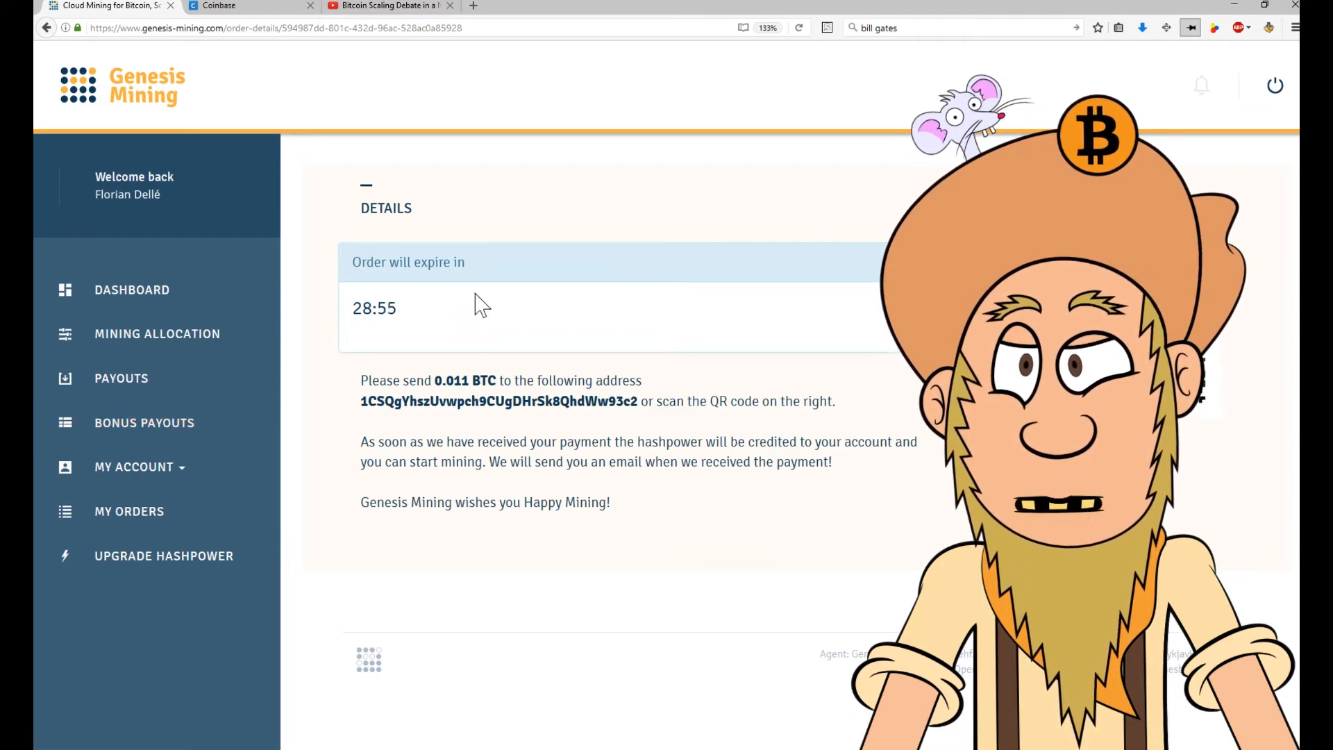
Step: Submit the Bitcoin-paid order so the payment page requests 0.011 BTC before expiry
{"action": "left_click", "coordinate": [157, 333]}
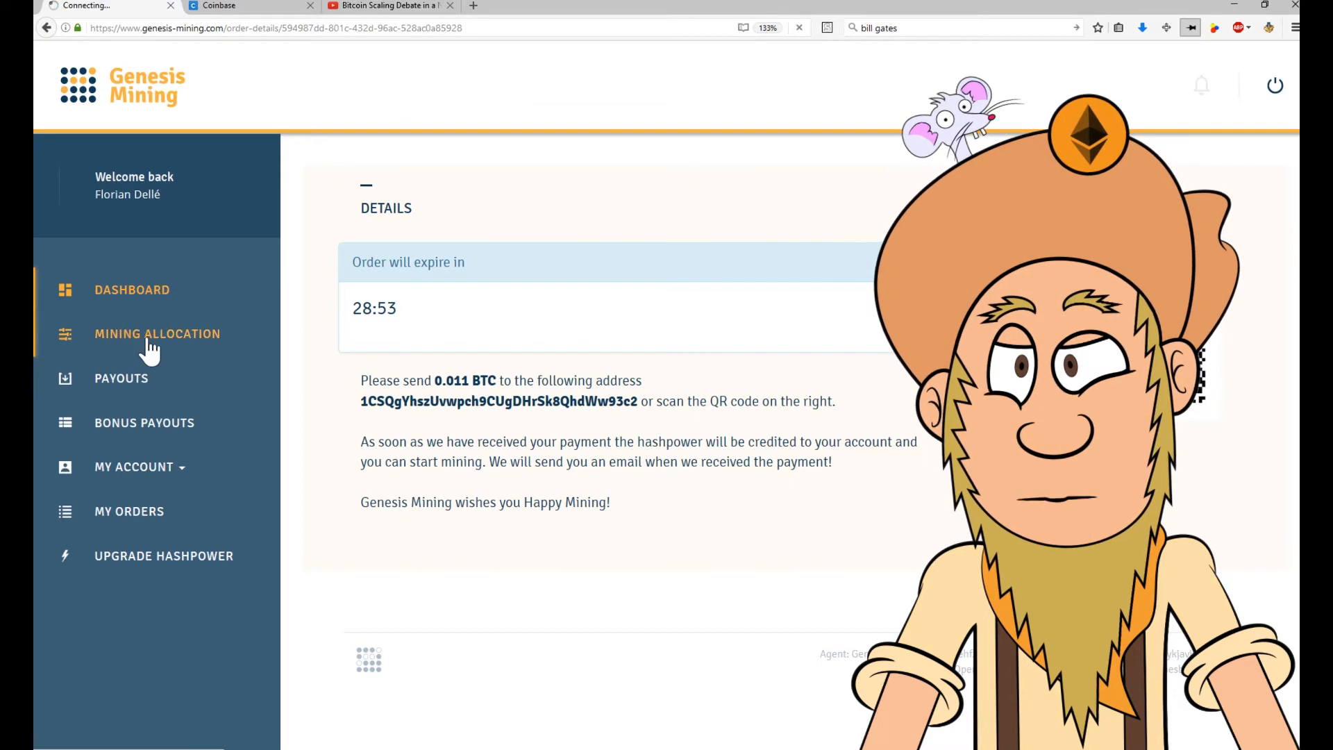
Step: Return to the dashboard showing Ether hashrate 1.0000 MH/s and the upgrade confirmation
{"action": "left_click", "coordinate": [130, 290]}
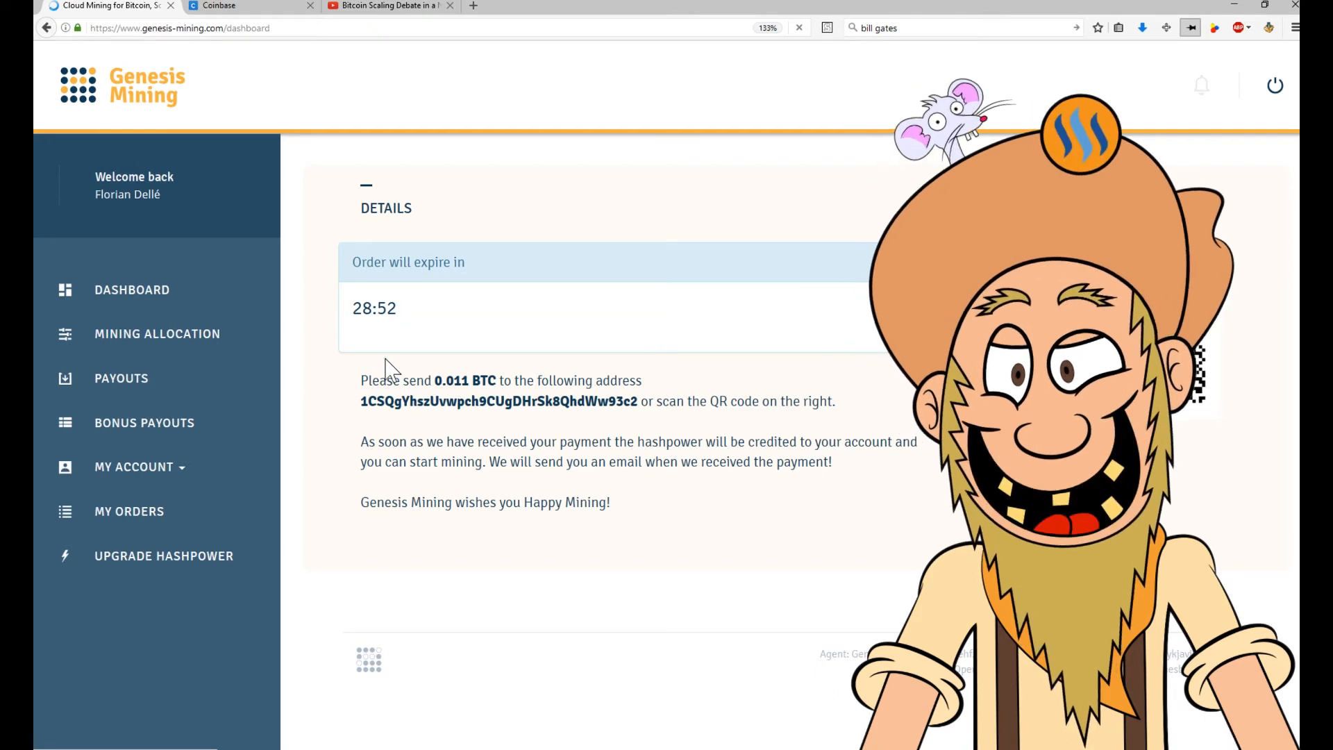
{"action": "left_click", "coordinate": [130, 290]}
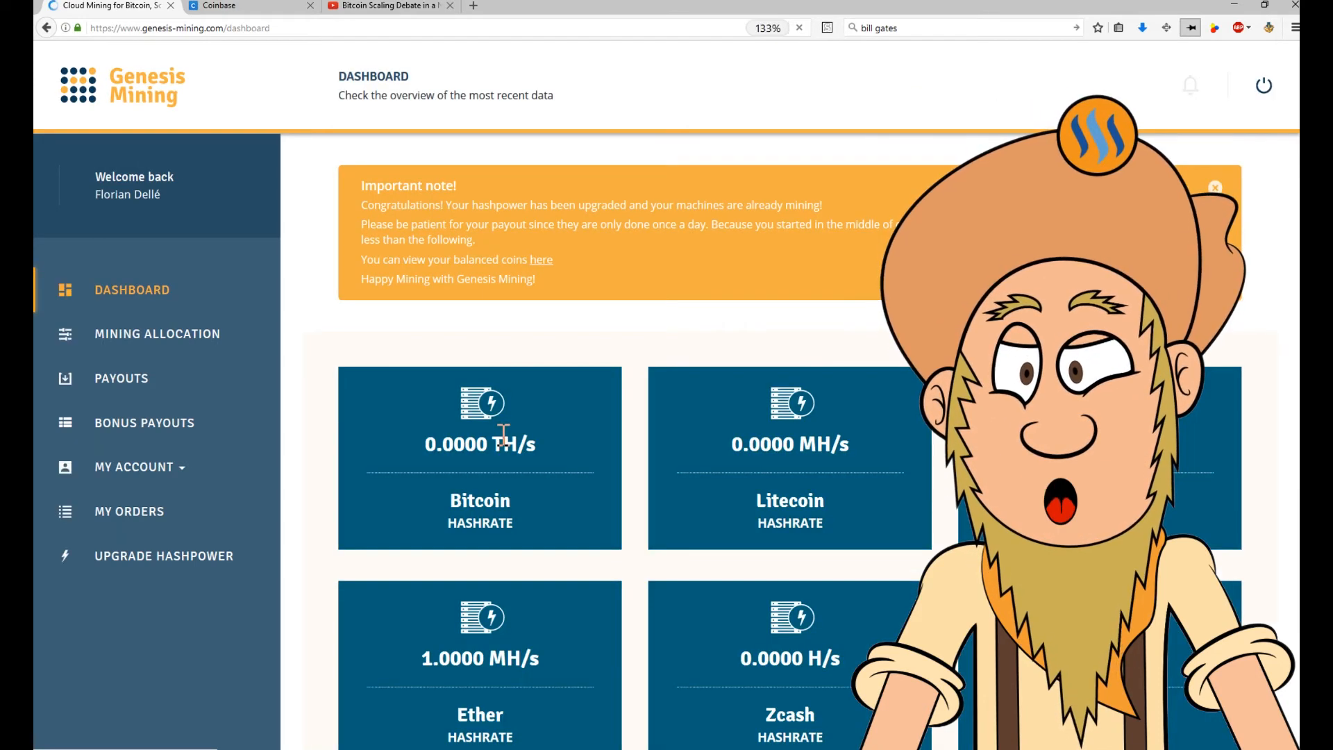
{"action": "scroll", "scroll_direction": "down", "scroll_amount": 3}
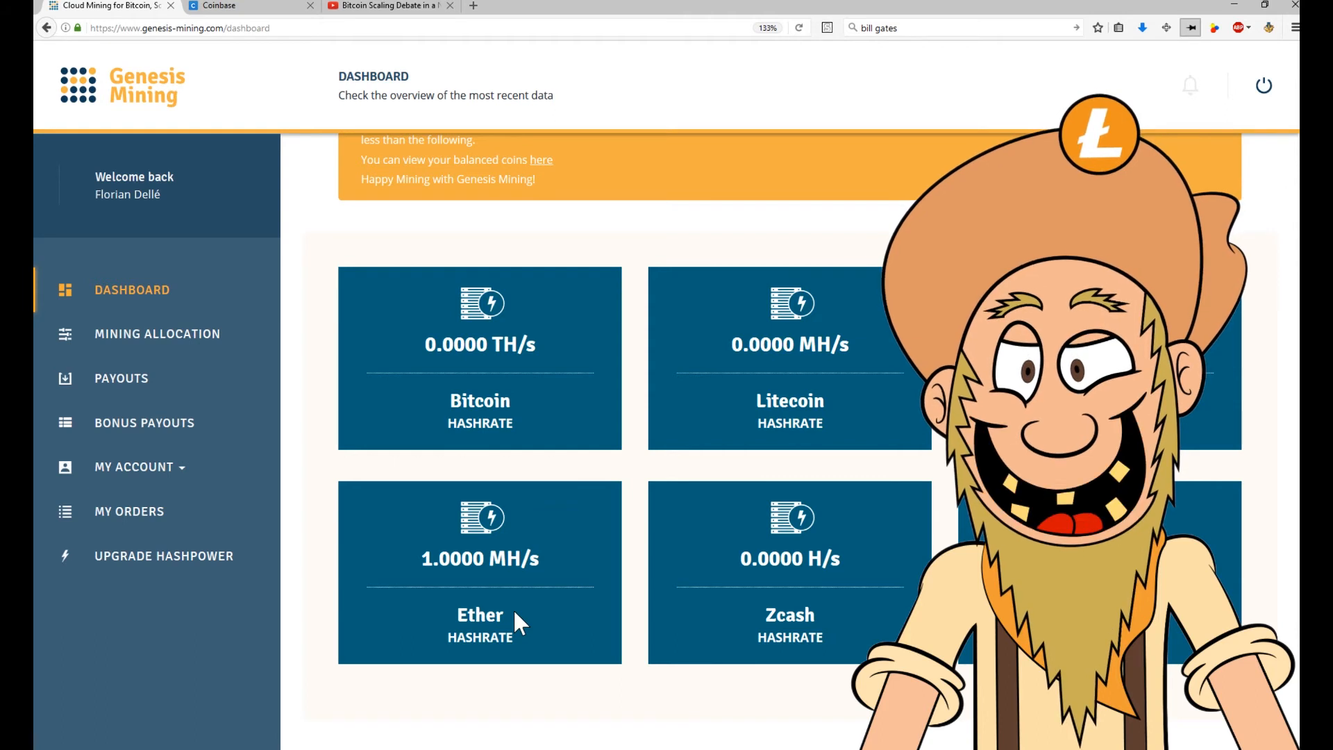
{"action": "mouse_move", "coordinate": [562, 643]}
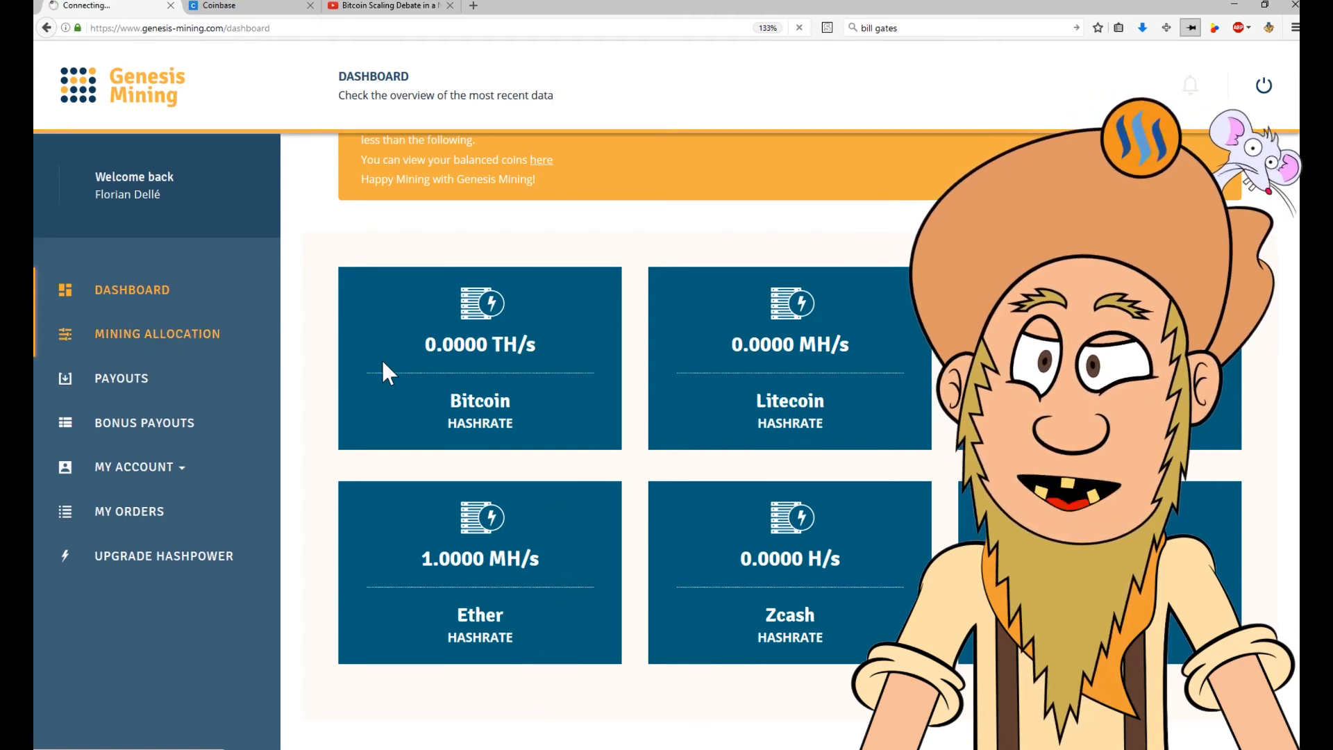
Step: View the Mining Allocation dials, with BTC at 100 and all other coins at 0
{"action": "left_click", "coordinate": [157, 333]}
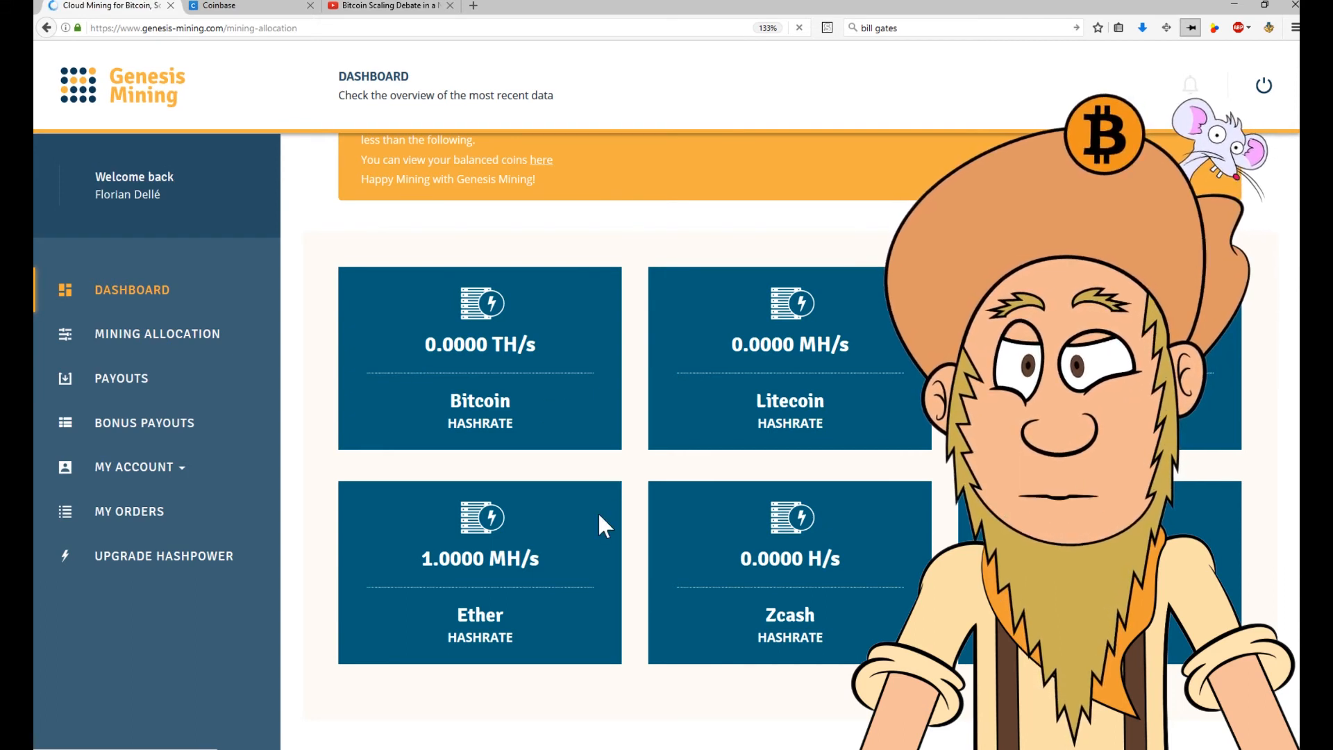
{"action": "left_click", "coordinate": [157, 333]}
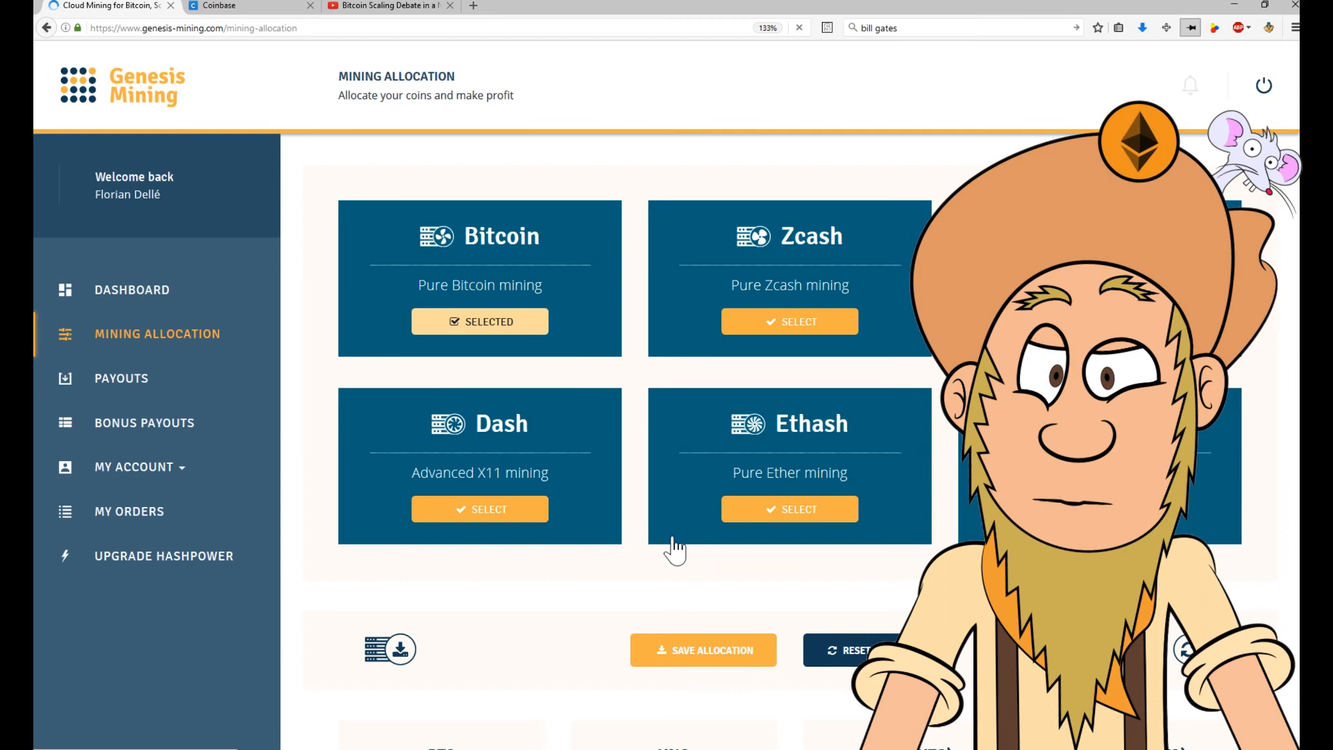
{"action": "scroll", "scroll_direction": "down", "scroll_amount": 3}
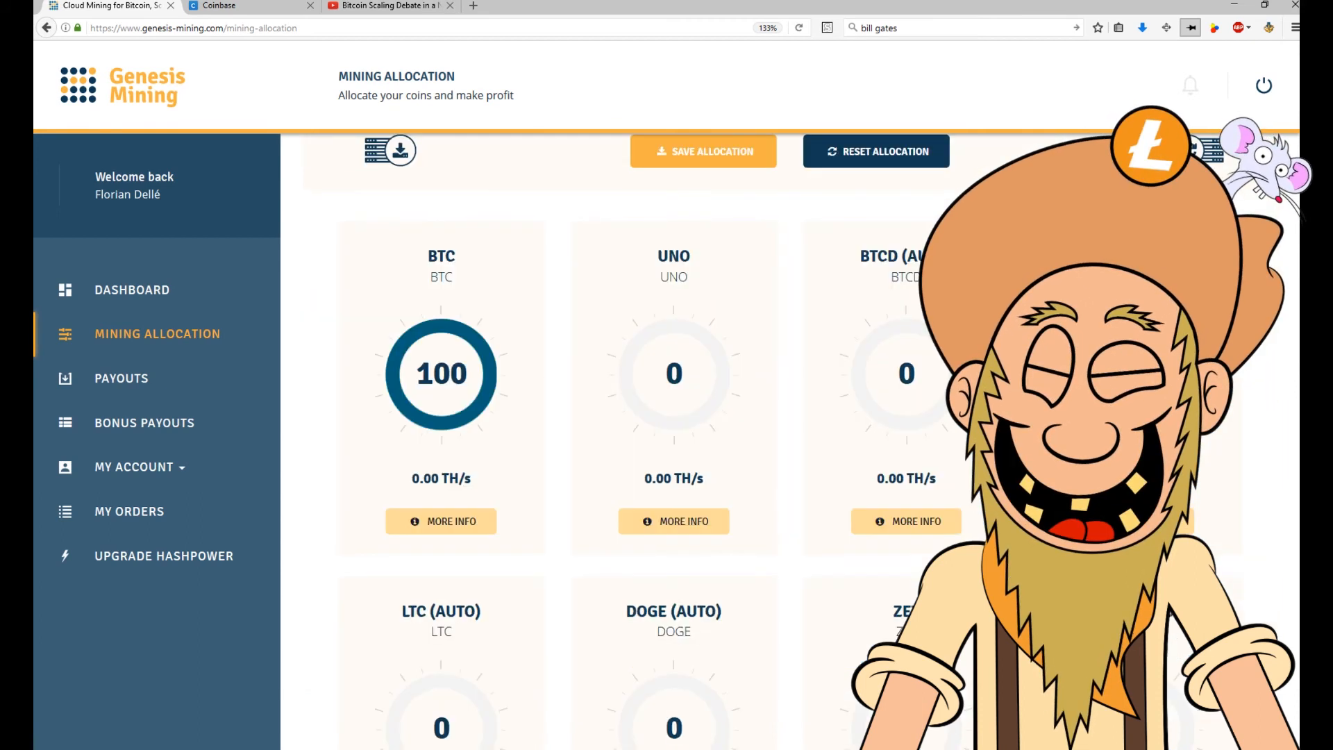
{"action": "scroll", "scroll_direction": "down", "scroll_amount": 3}
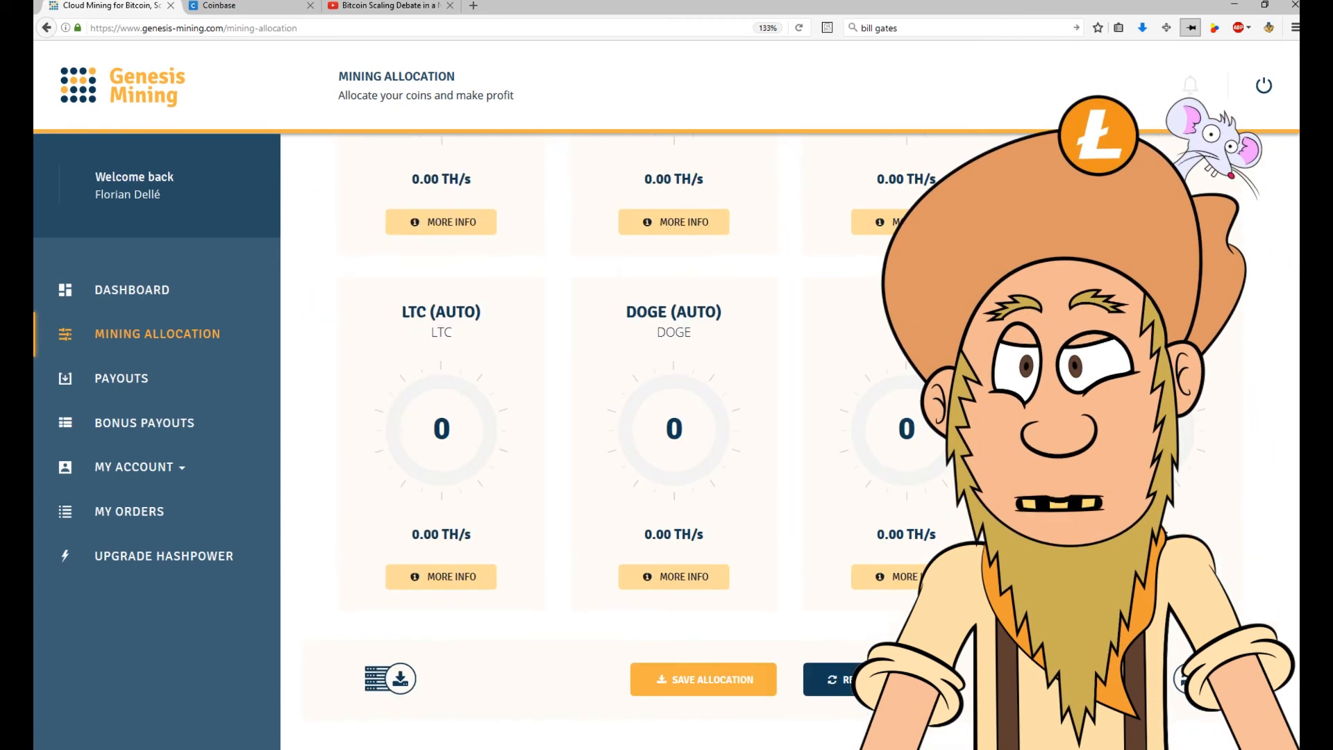
{"action": "scroll", "scroll_direction": "up", "scroll_amount": 3}
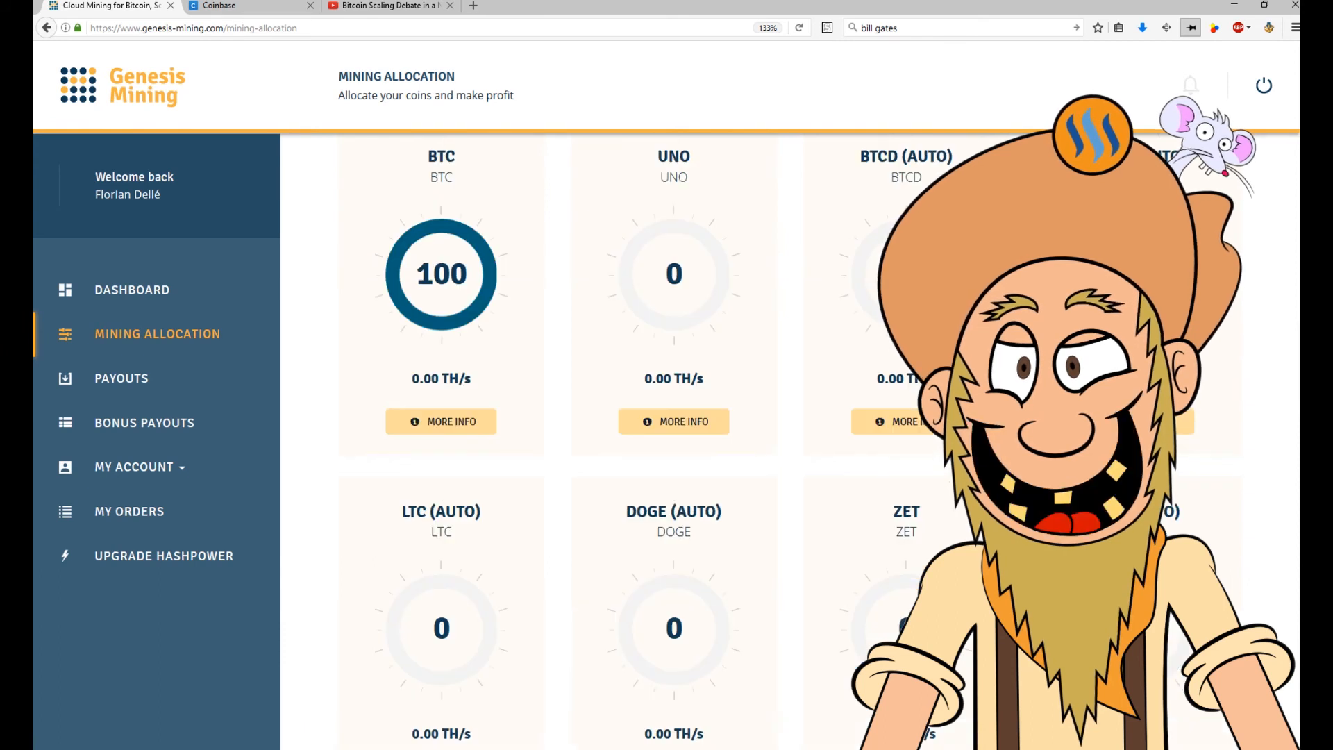